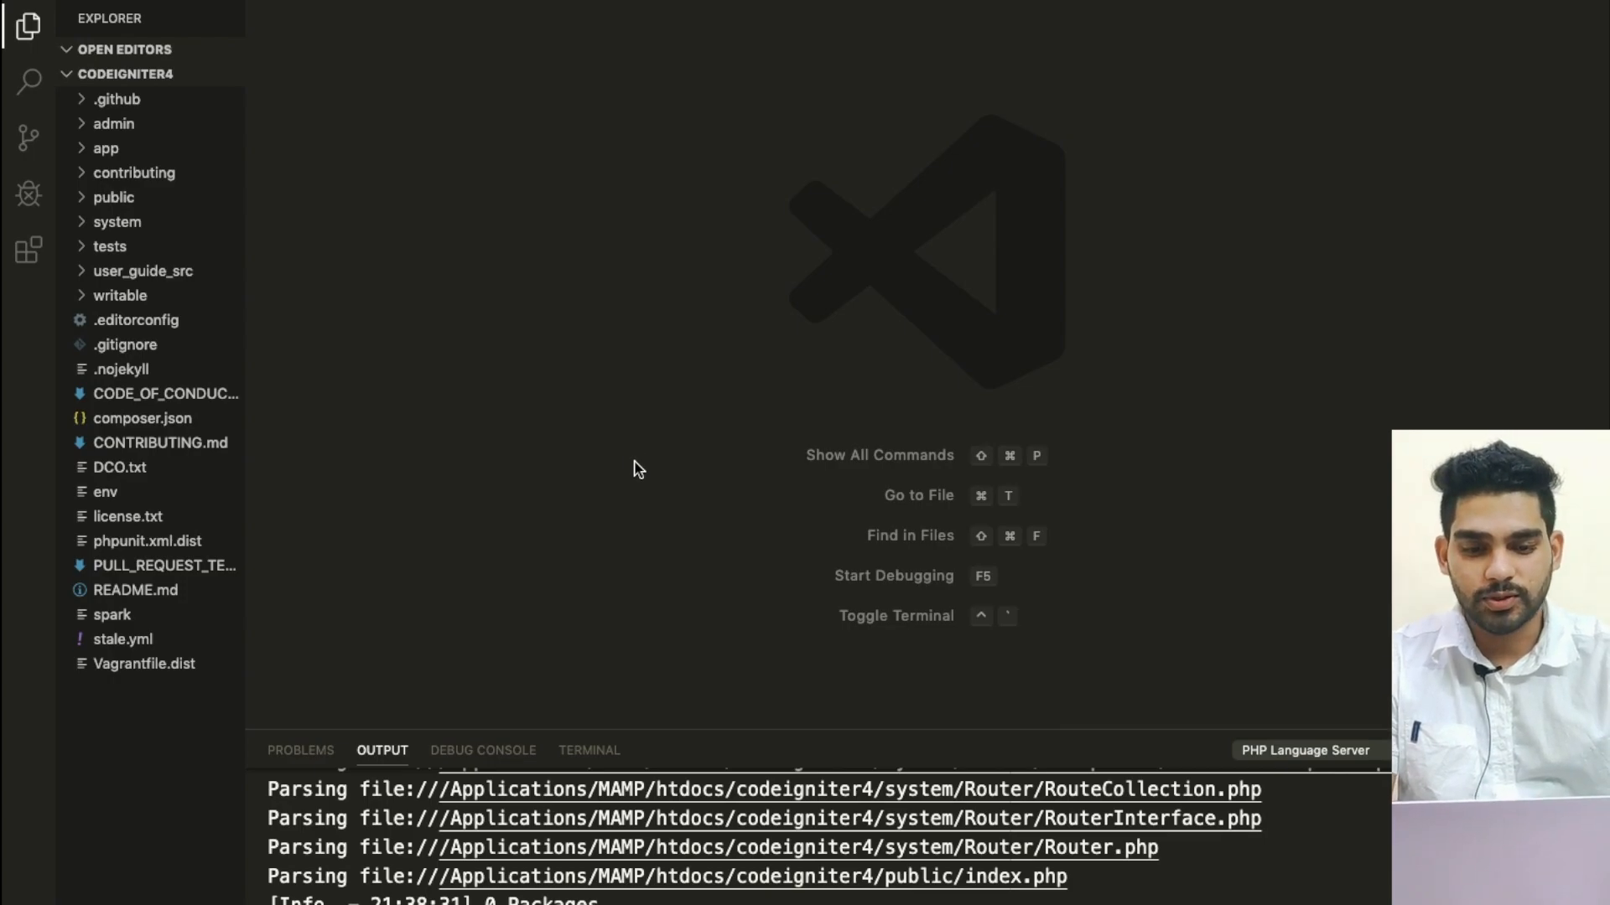
- Load localhost:8888/codeigniter4/ without /public, revealing the directory listing
{"action": "left_click", "coordinate": [589, 749]}
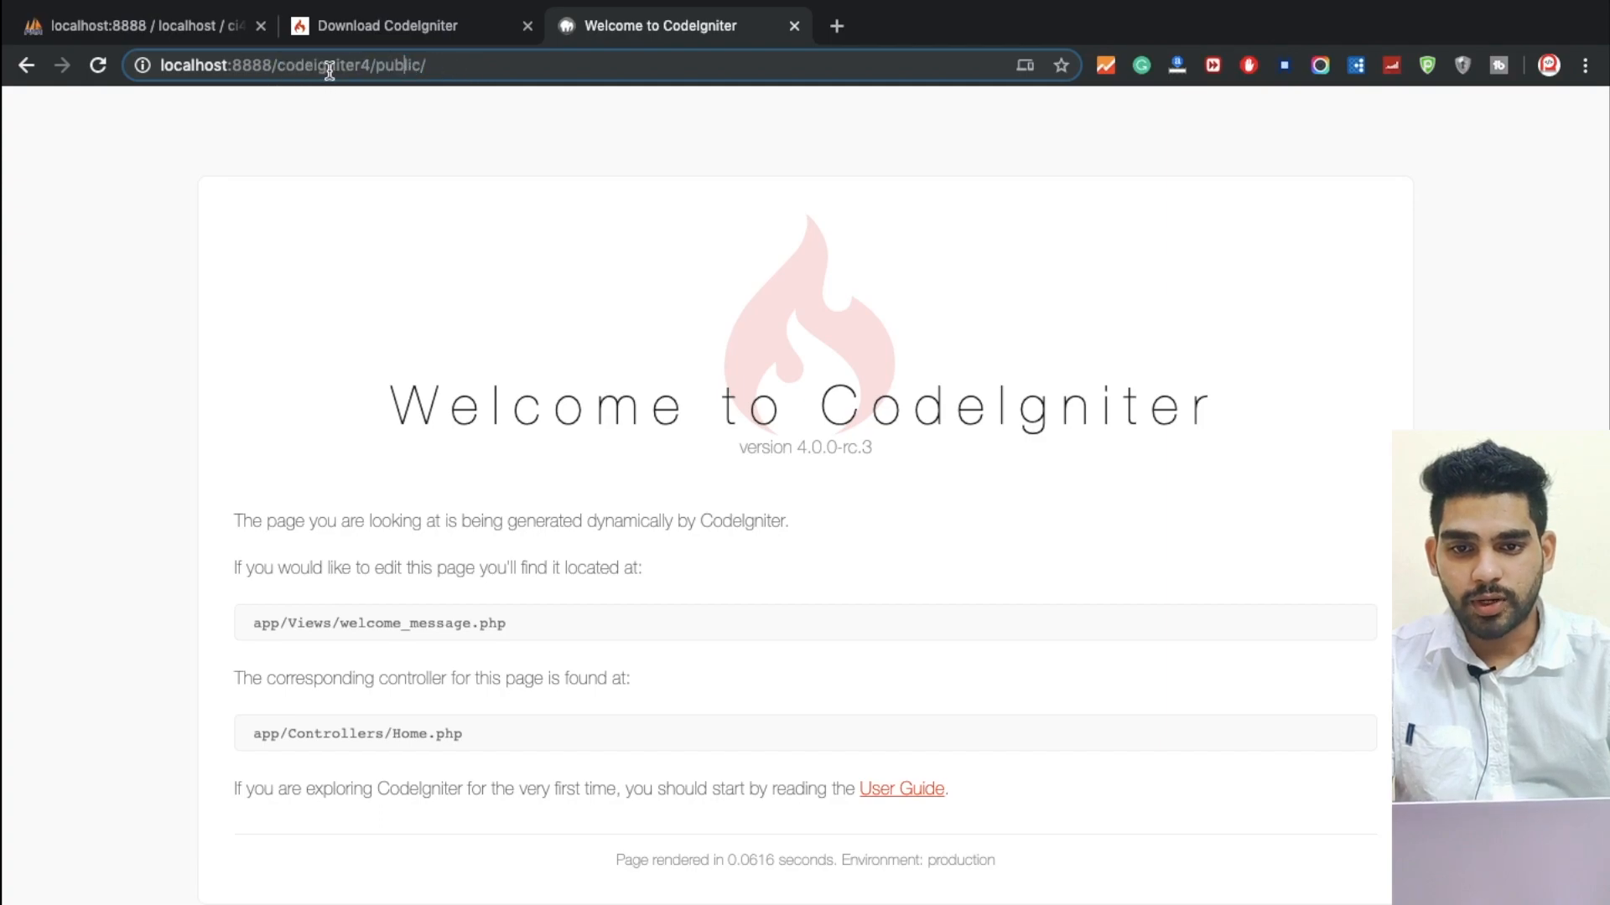
{"action": "double_click", "coordinate": [396, 66]}
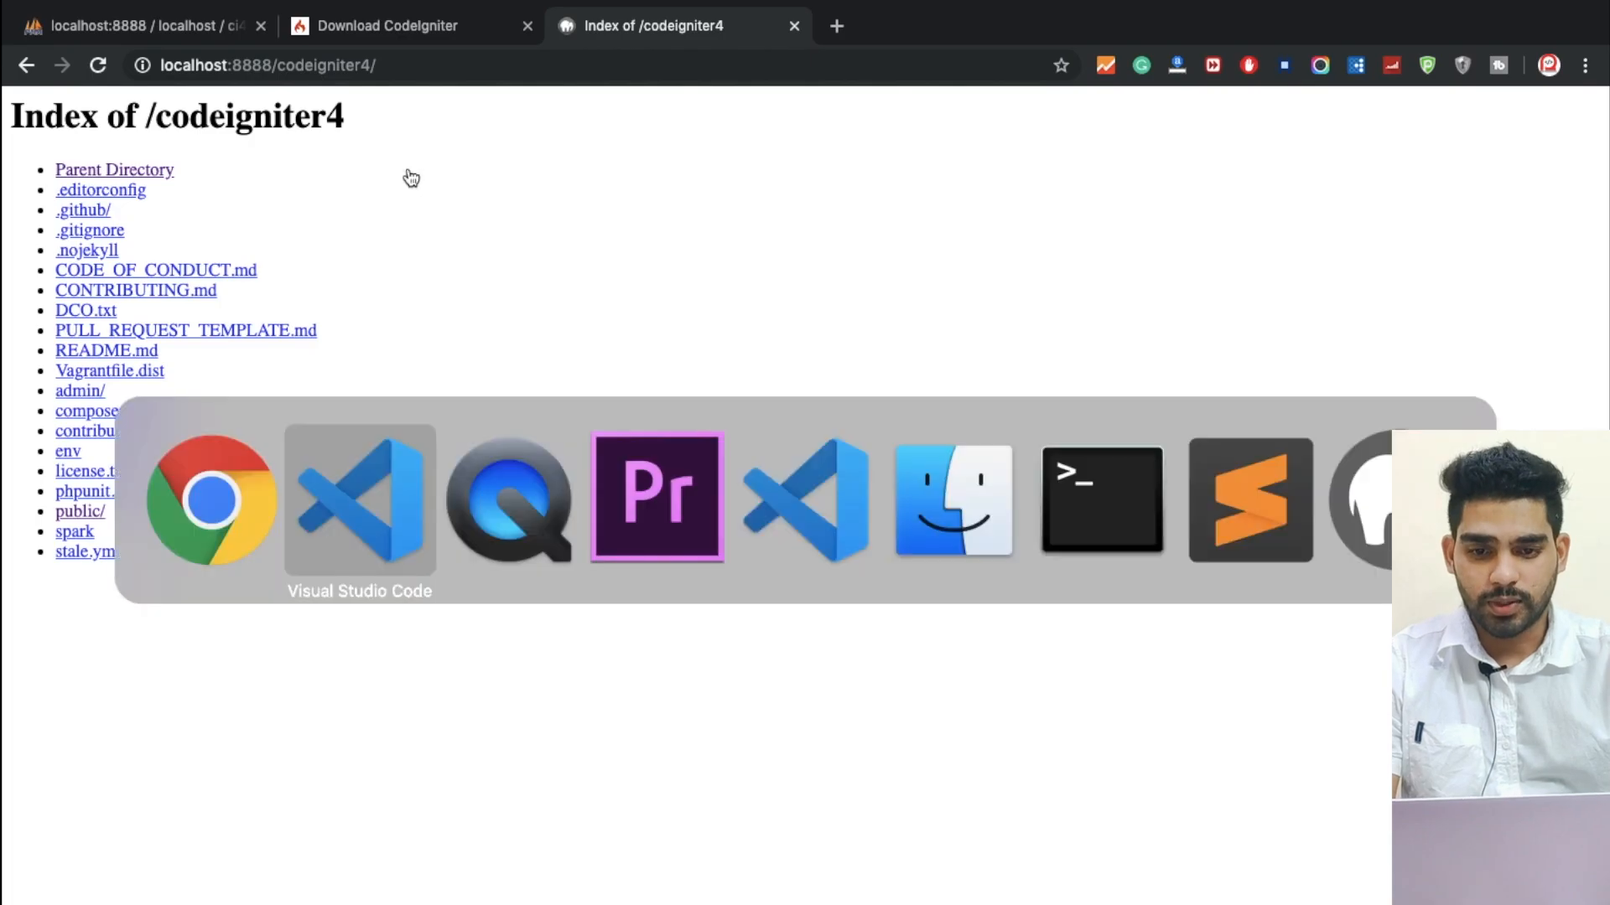
- Switch back to VS Code to work on the public folder's .htaccess
{"action": "left_click", "coordinate": [807, 500]}
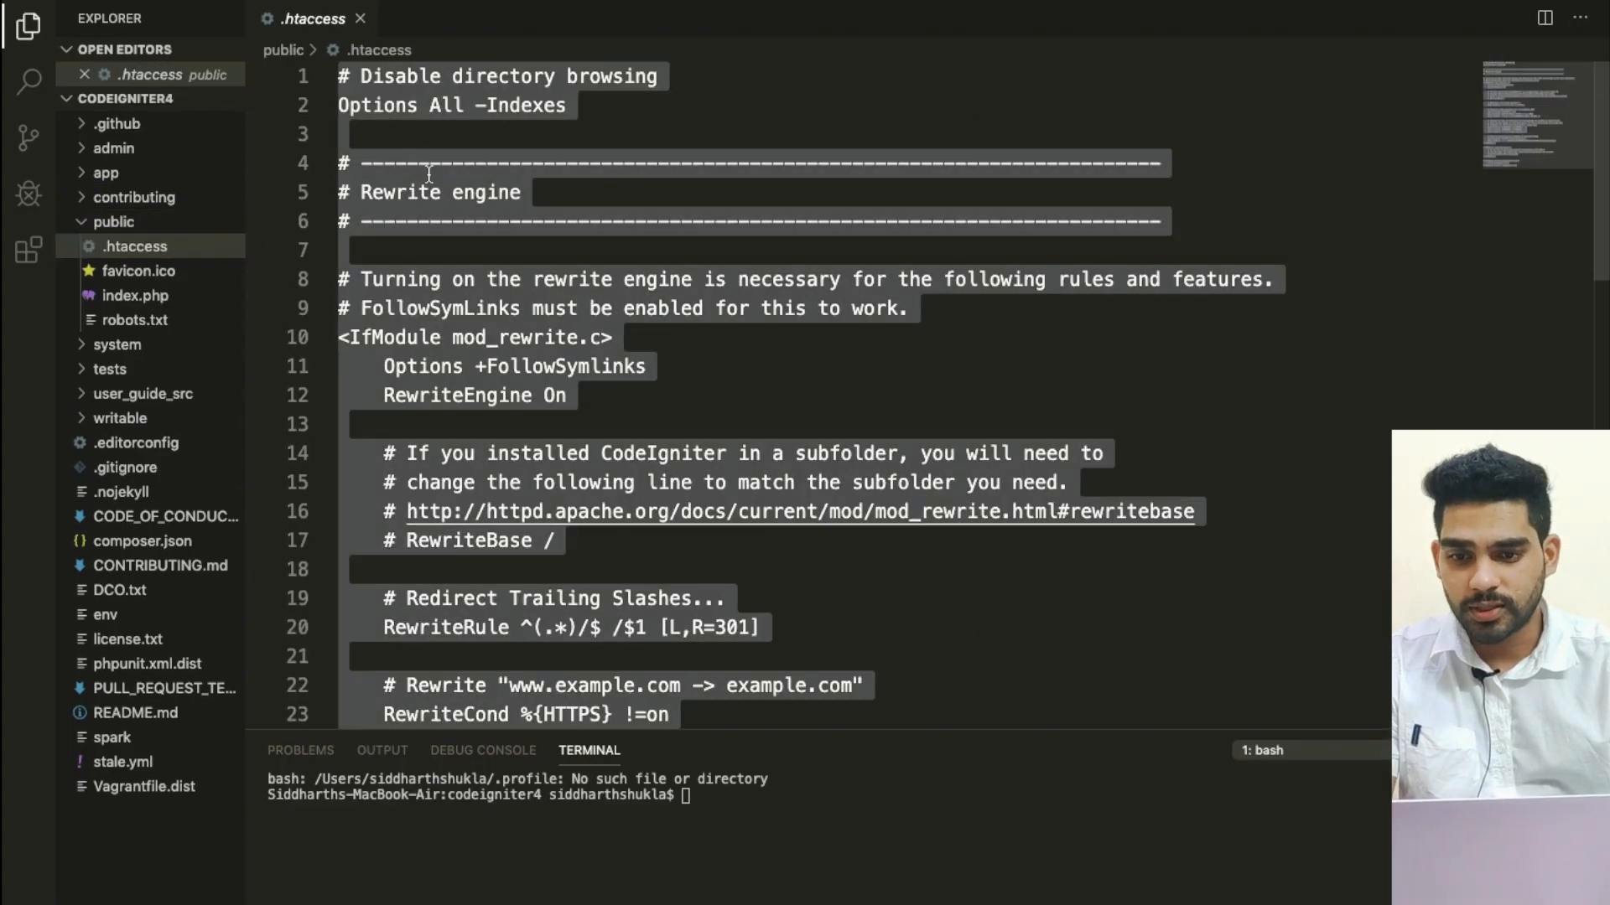
{"action": "mouse_move", "coordinate": [116, 122]}
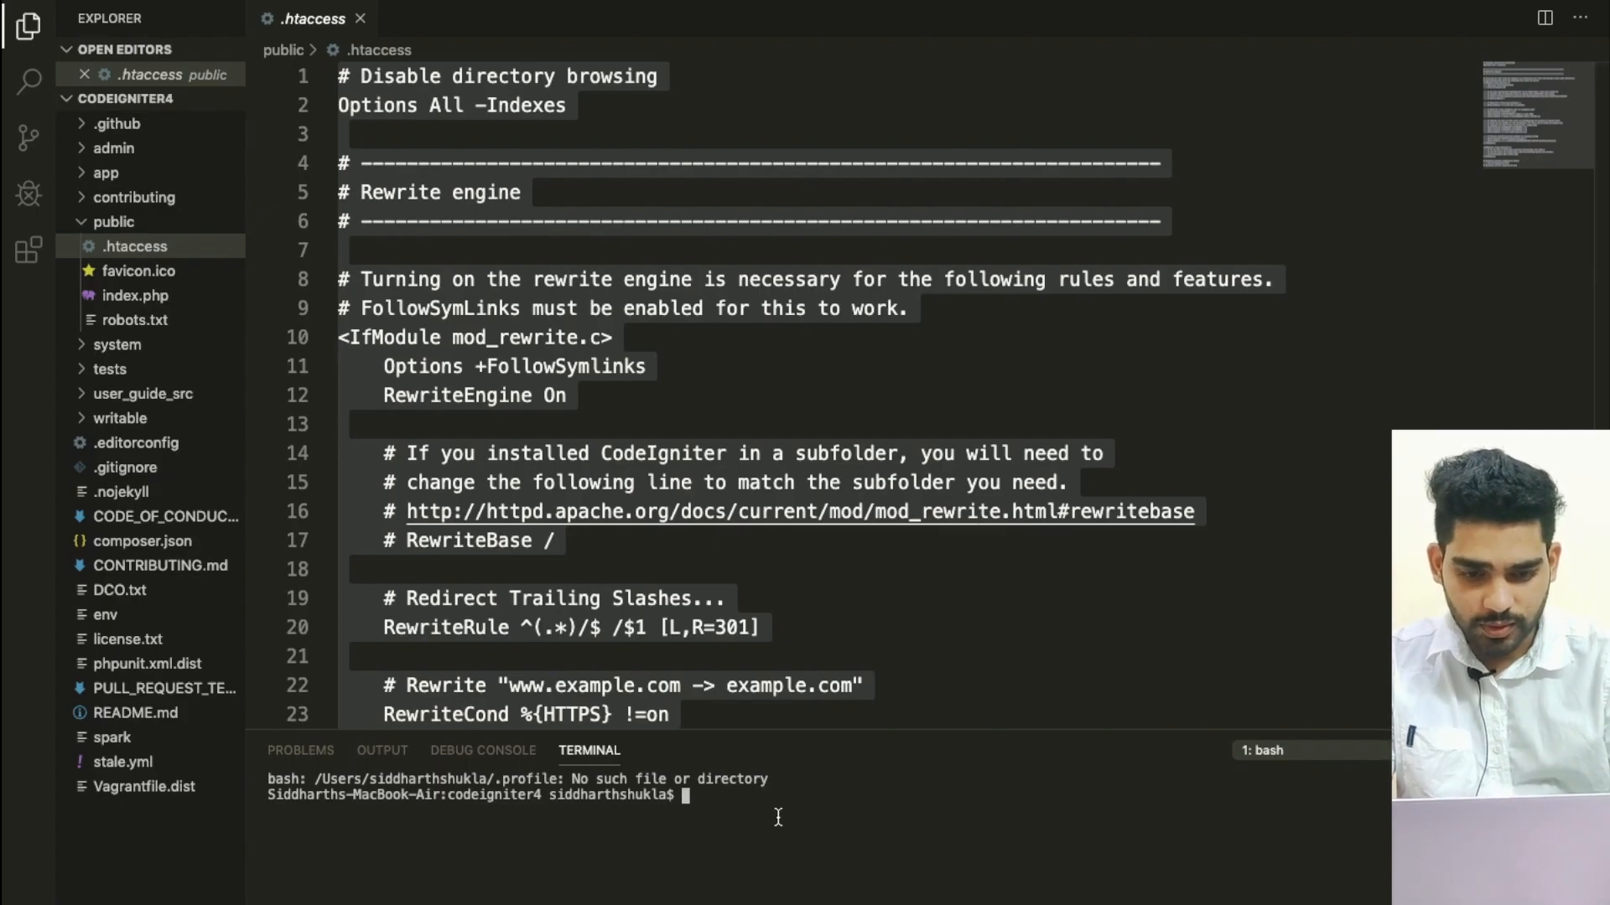
- Create a root .htaccess via 'code .htaccess' holding the copied rewrite rules
{"action": "type", "text": "code"}
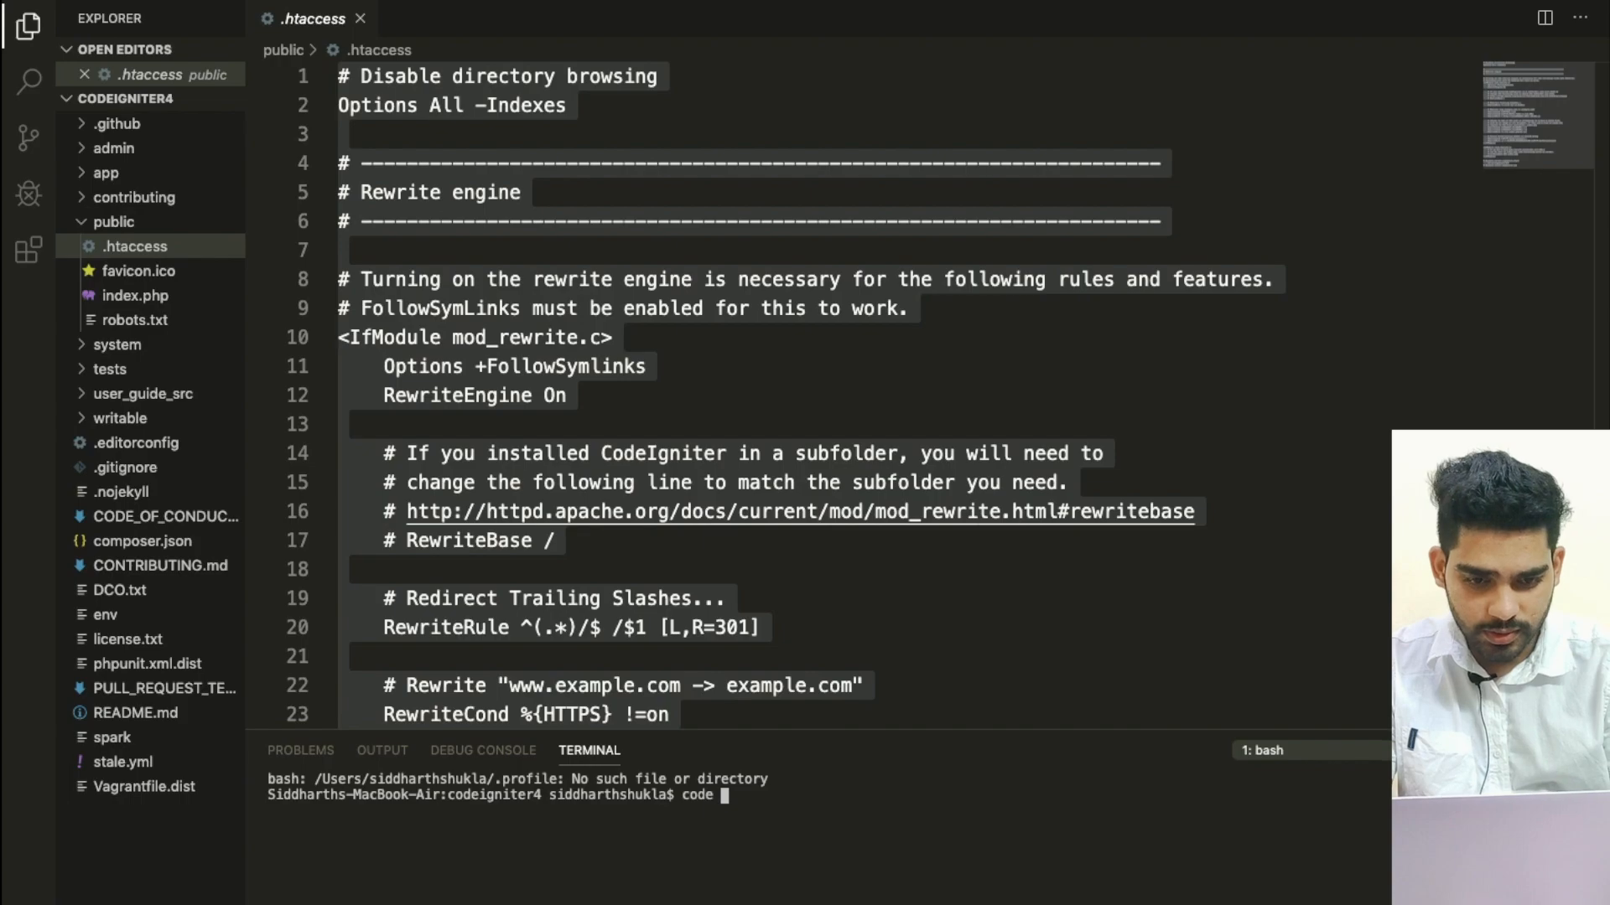
{"action": "type", "text": "."}
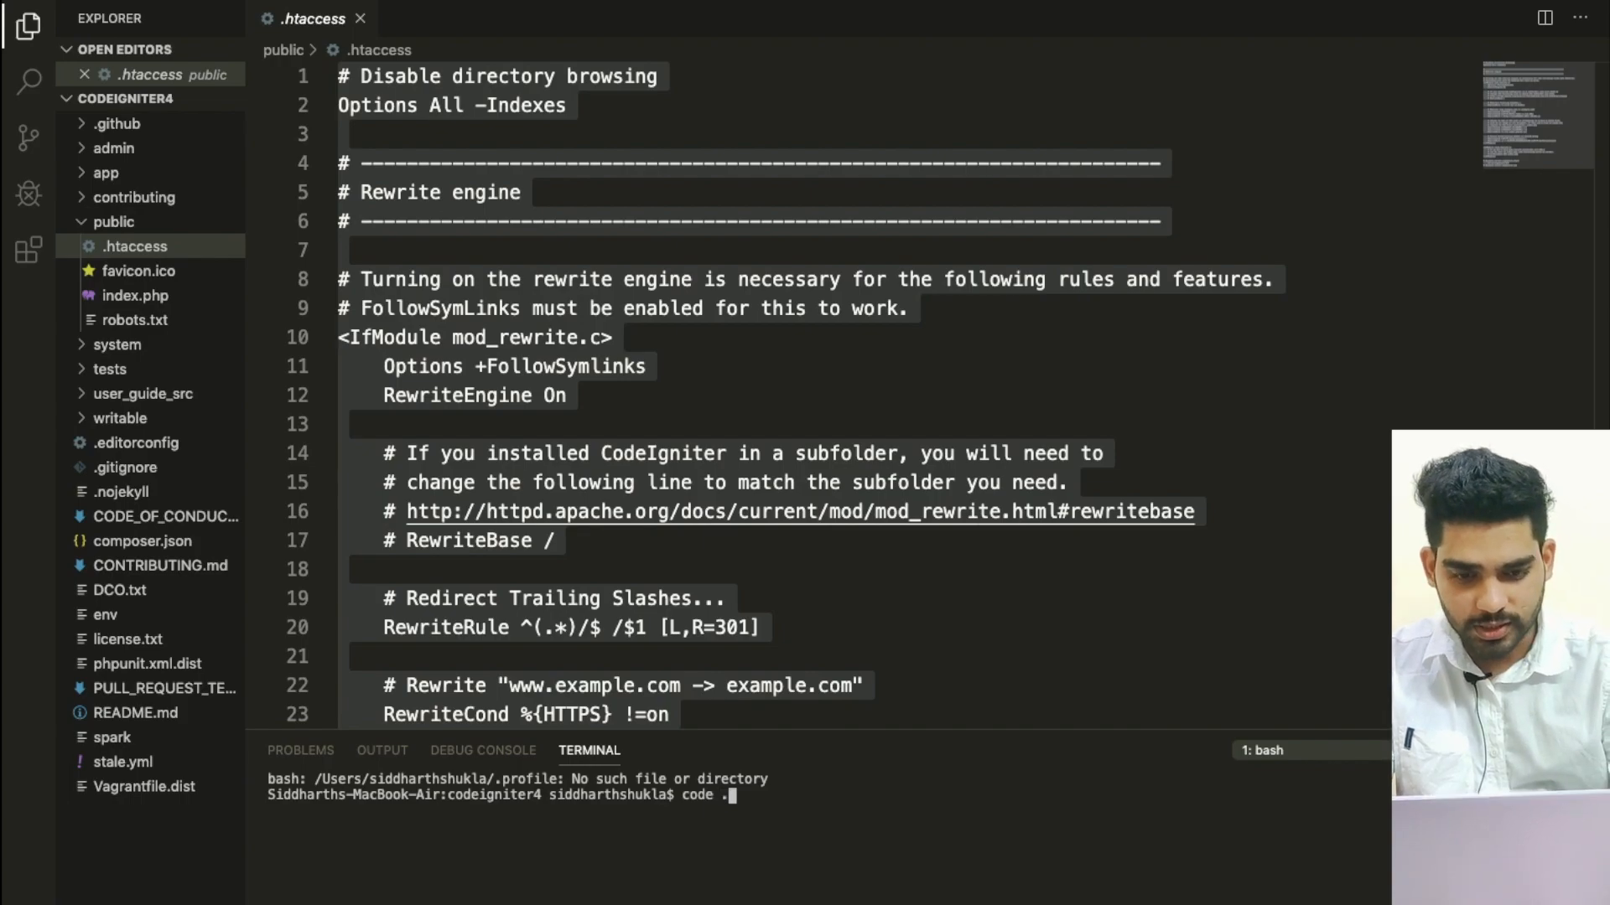
{"action": "type", "text": ".htaccess"}
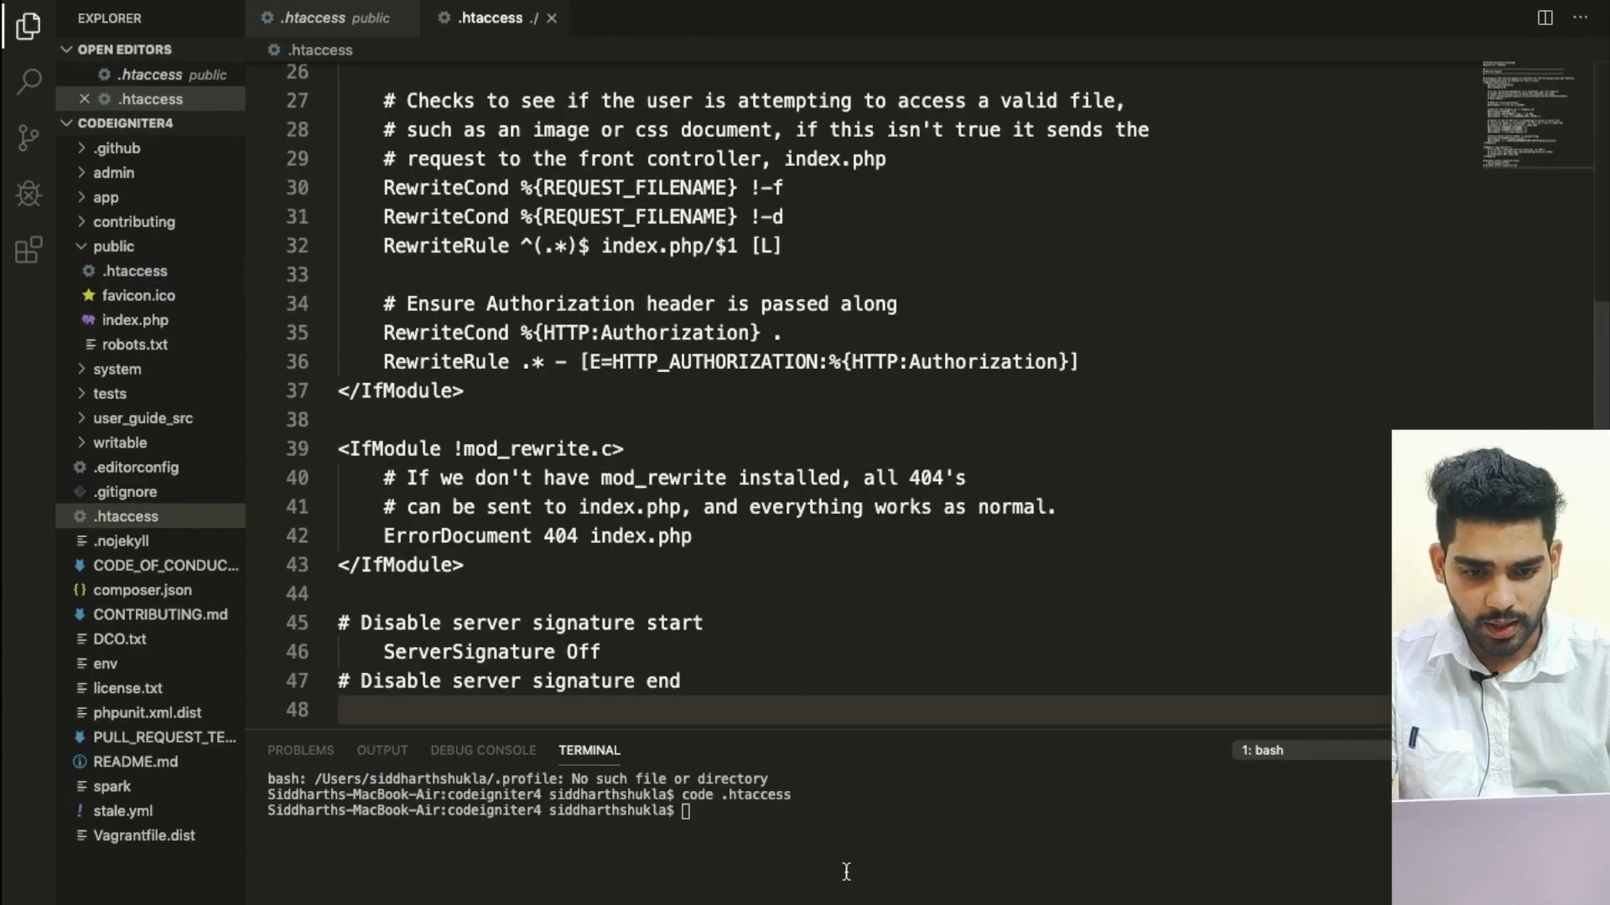
- Create a root index.php front controller via 'code index.php'
{"action": "type", "text": "code"}
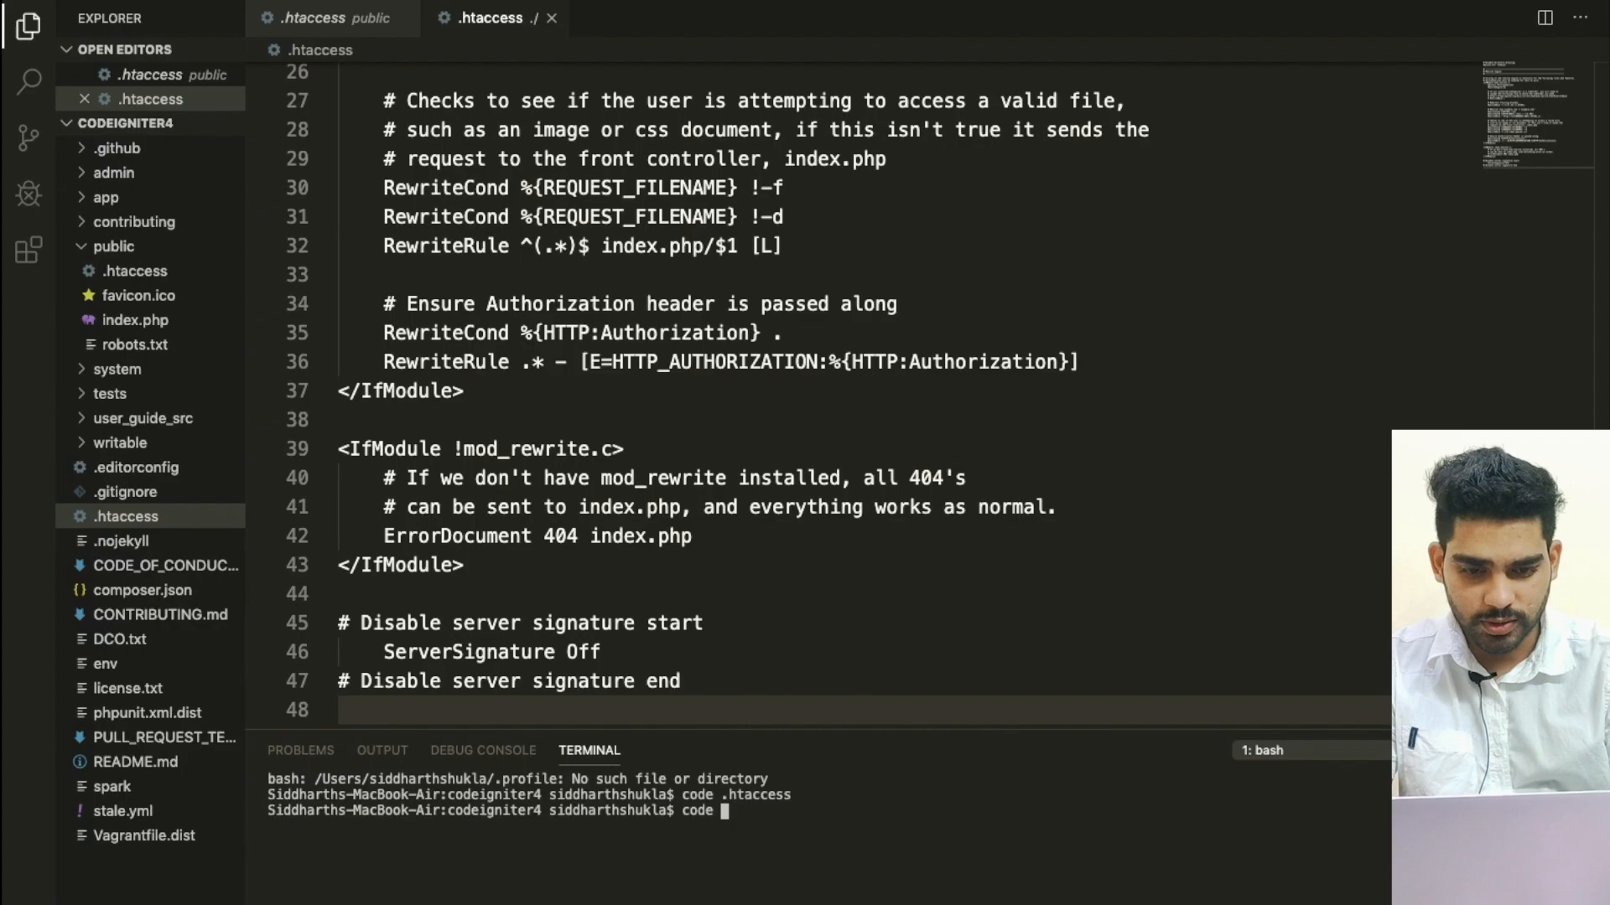
{"action": "type", "text": "index.php"}
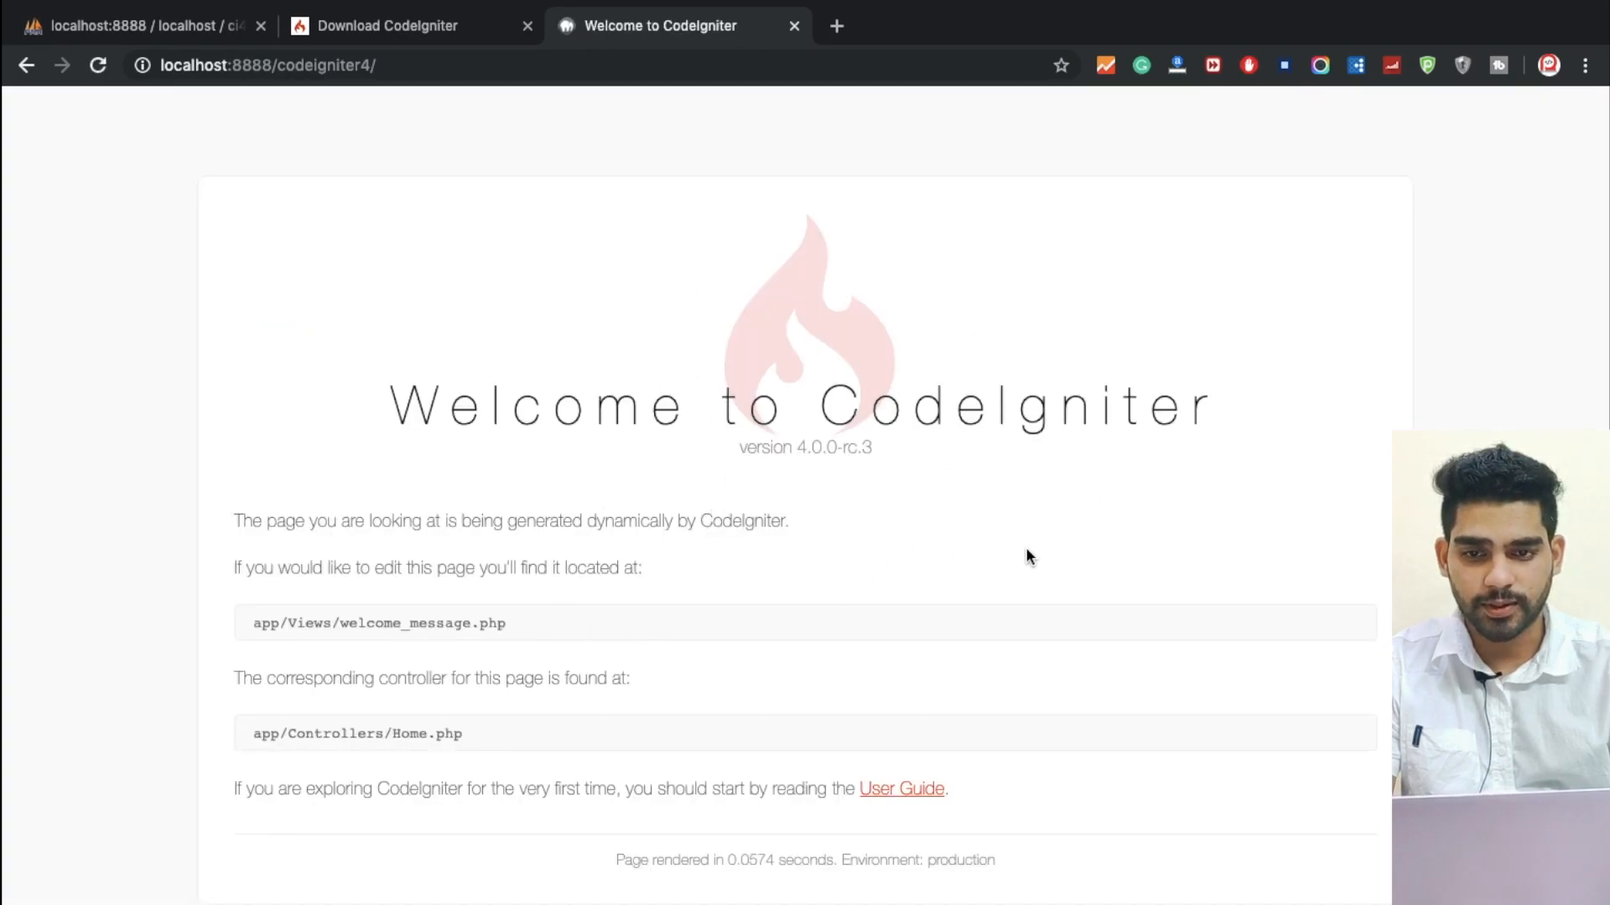
{"action": "mouse_move", "coordinate": [848, 626]}
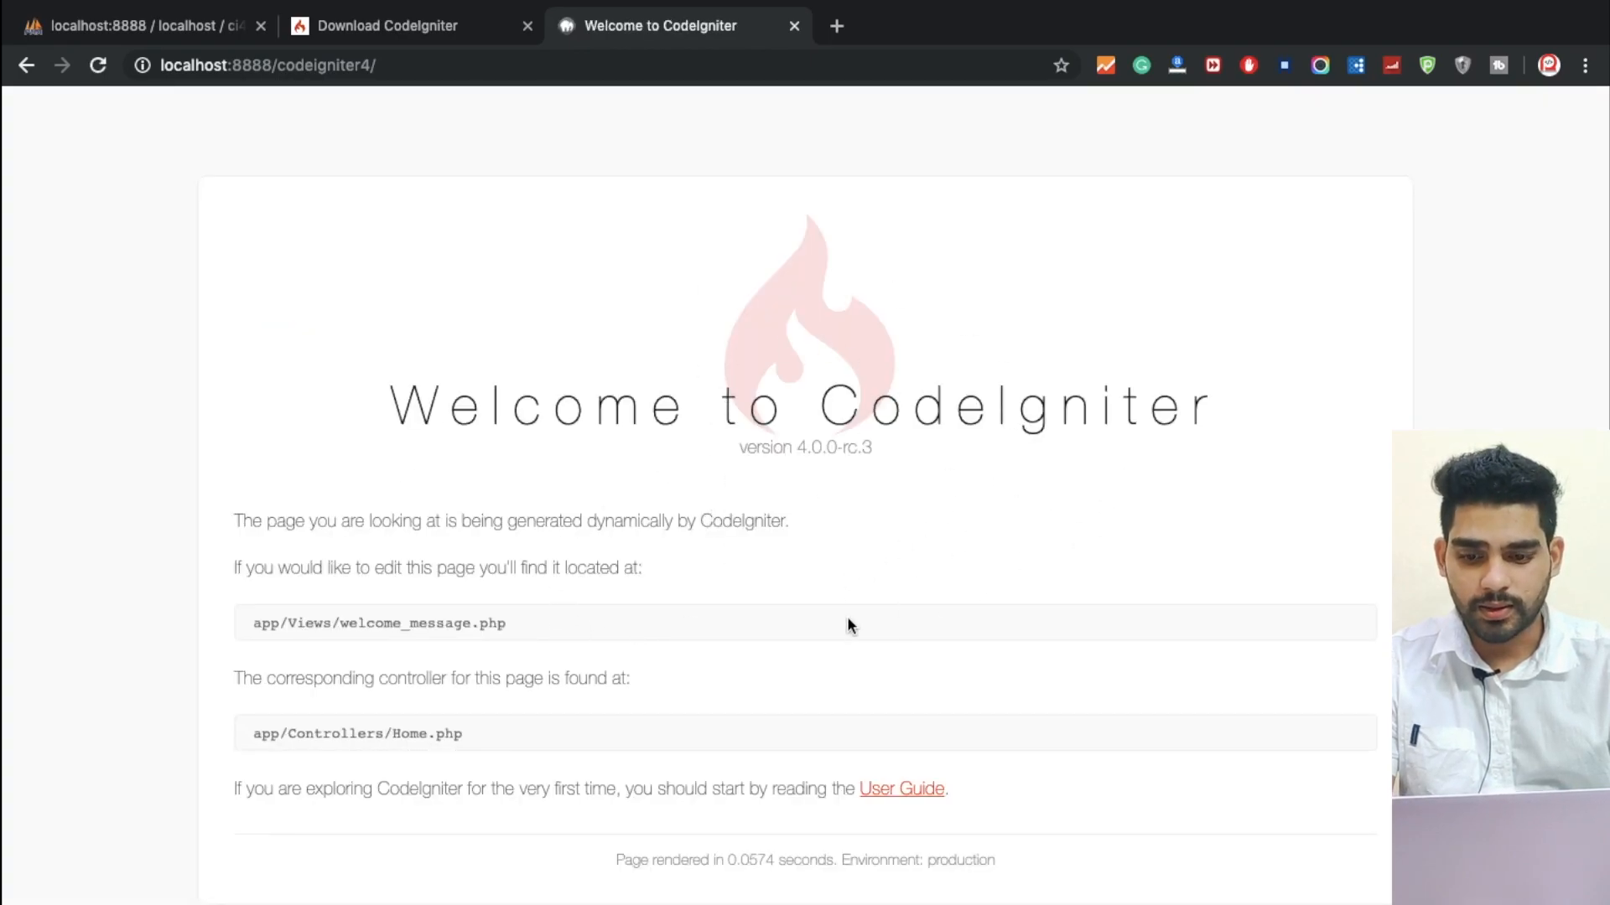